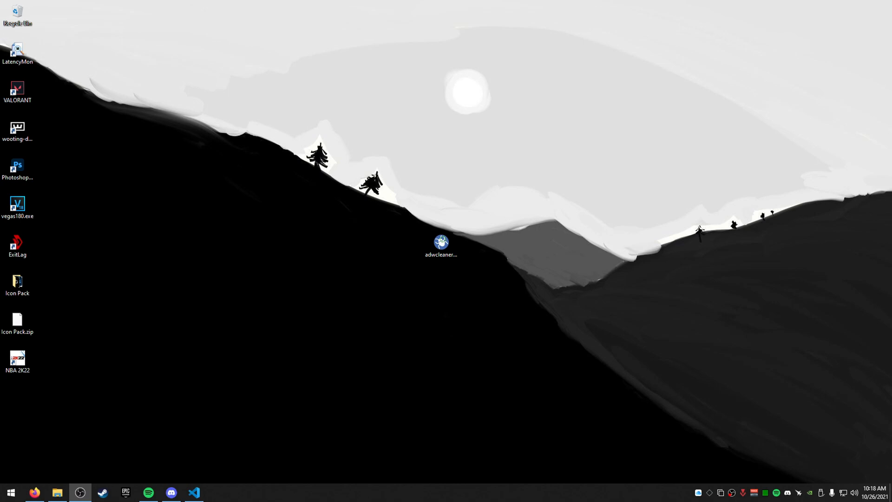
mouse_move(626, 419)
text(%localappdata%)
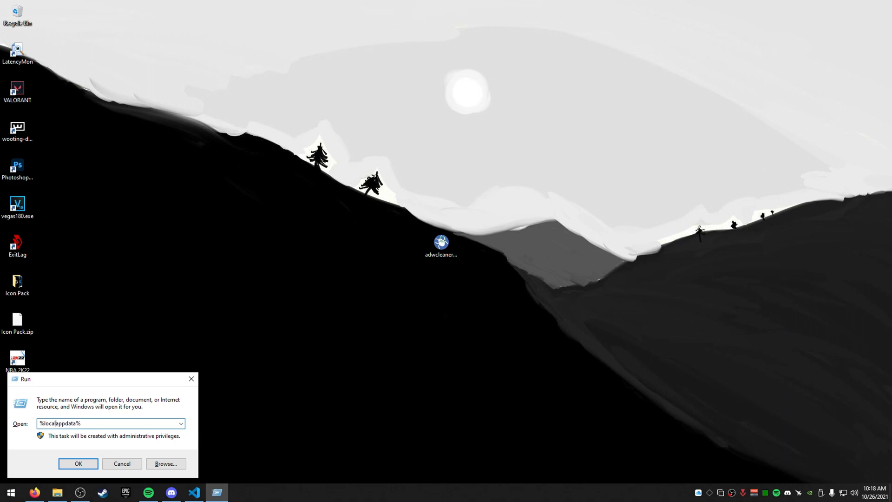
Confirm the Run dialog, enter AppData\Local, and open the FortniteGame folder's context menu
click(78, 464)
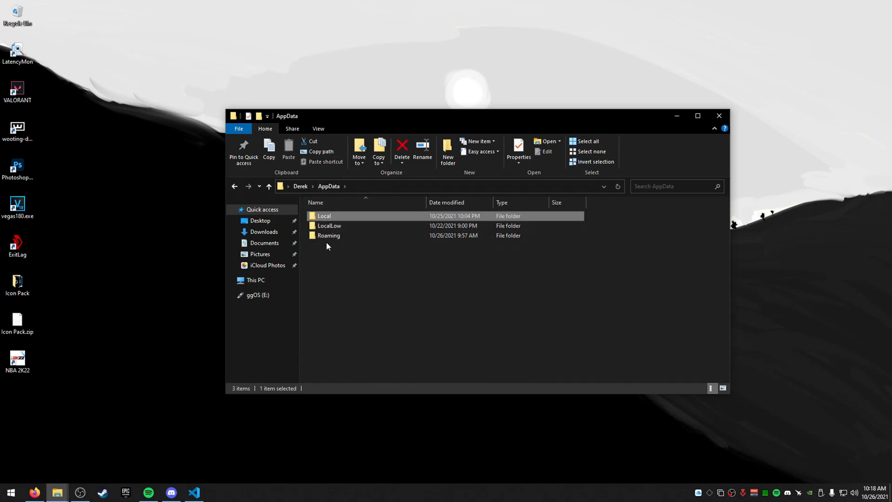
double_click(330, 235)
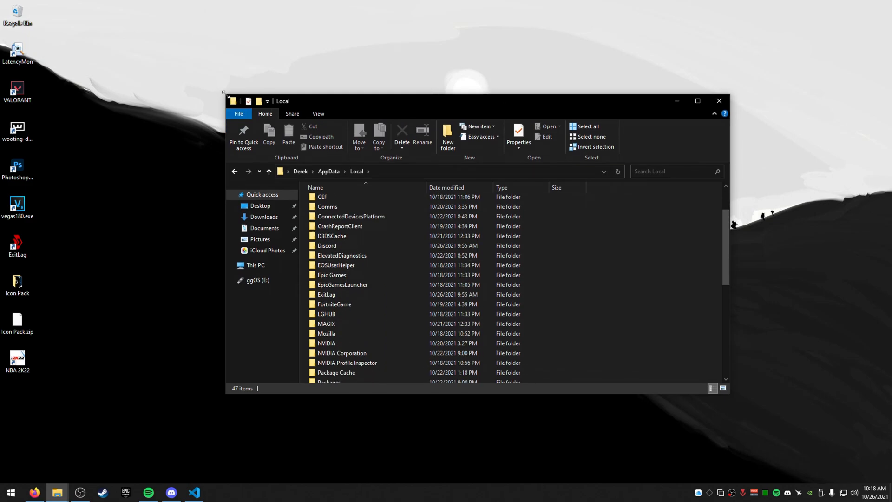
click(322, 299)
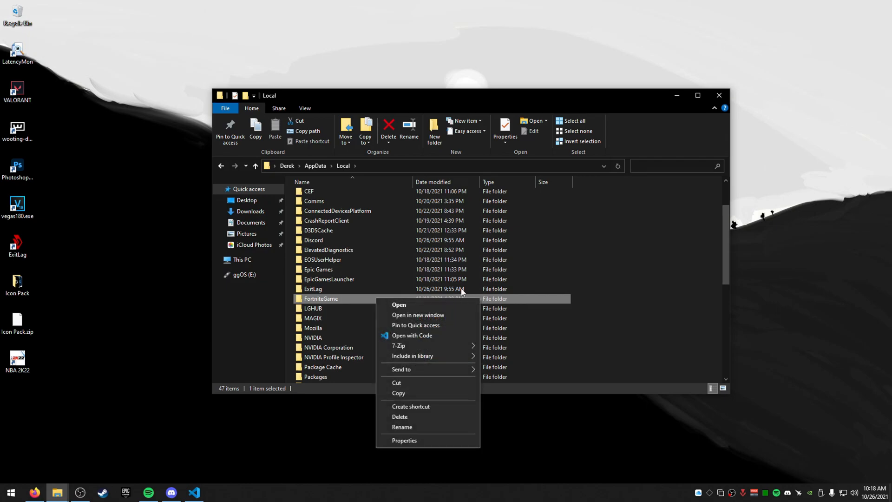
Rename FortniteGame by appending 'OLD', making it FortniteGameOLD
click(402, 427)
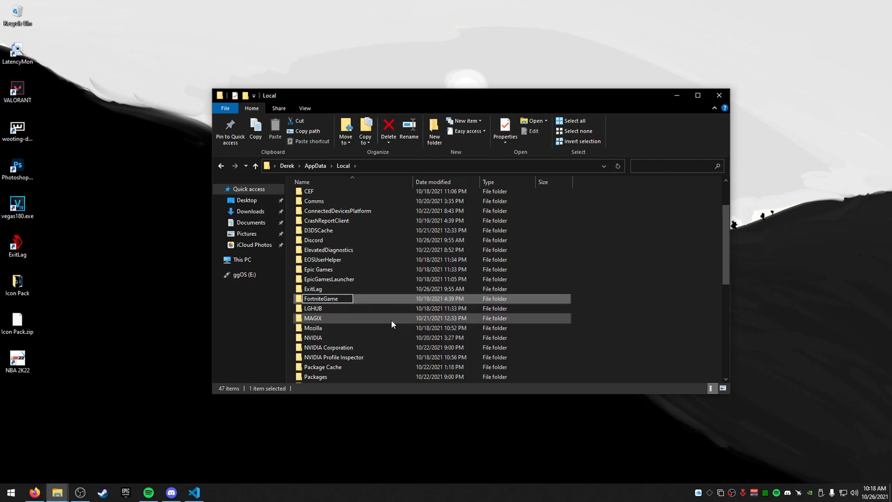
text(OLD)
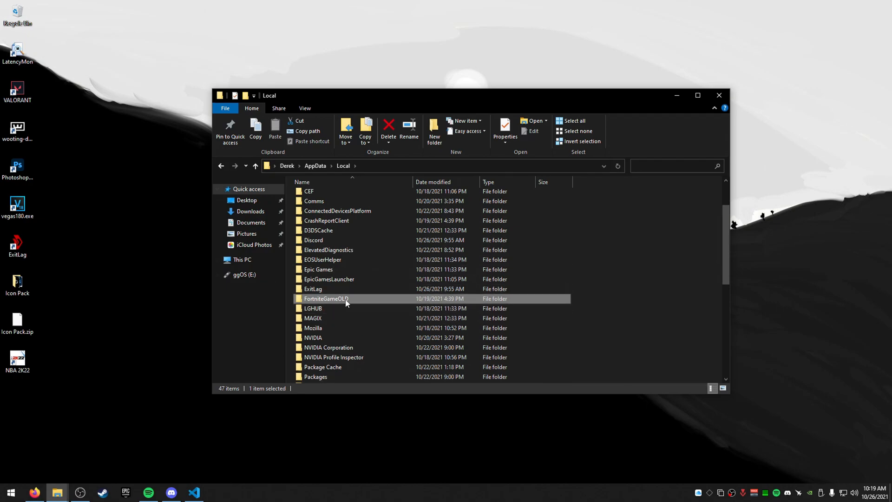
mouse_move(360, 308)
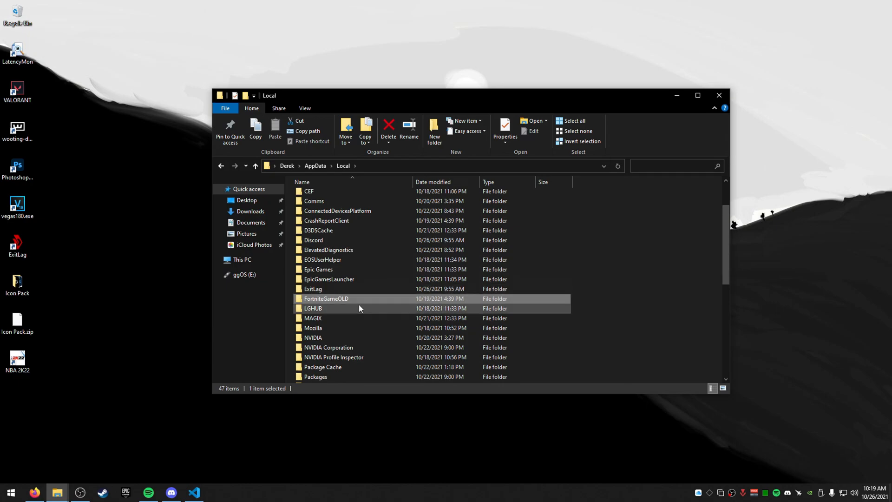
double_click(326, 299)
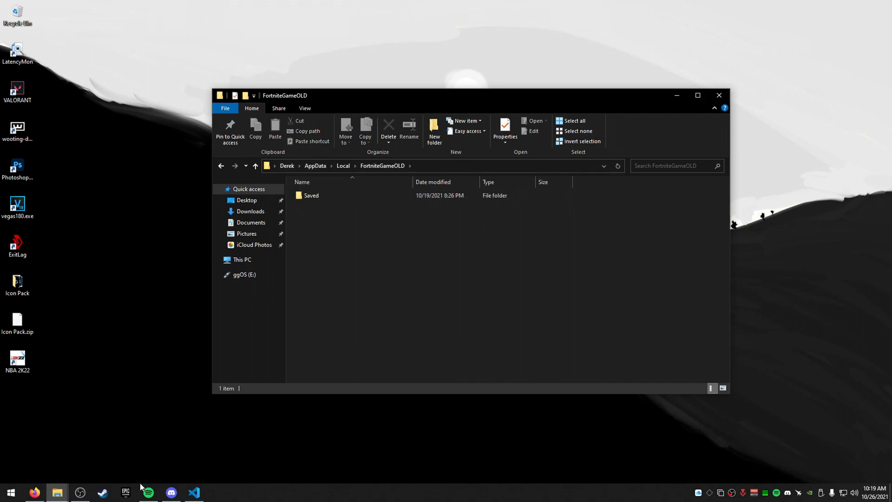
mouse_move(248, 185)
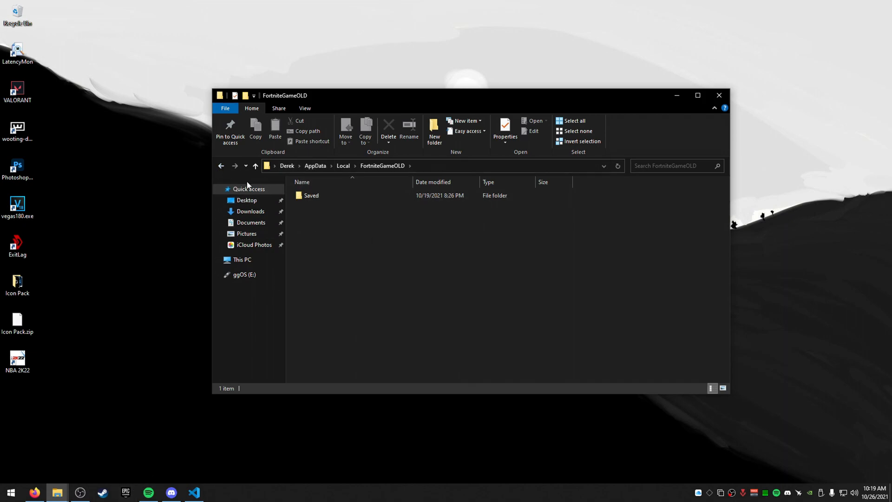
mouse_move(306, 233)
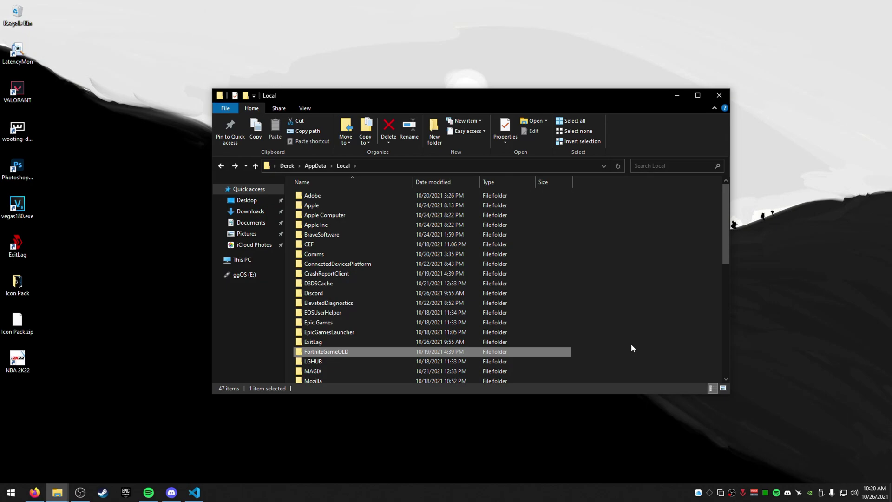
mouse_move(447, 303)
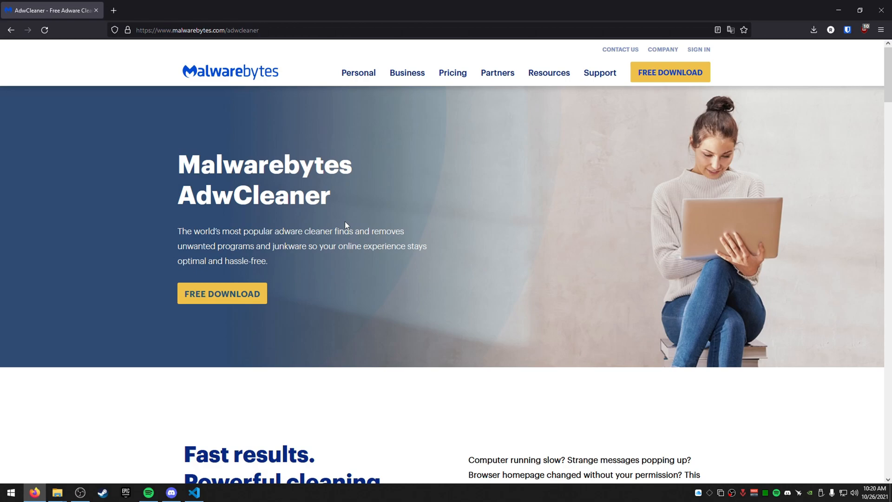
mouse_move(779, 11)
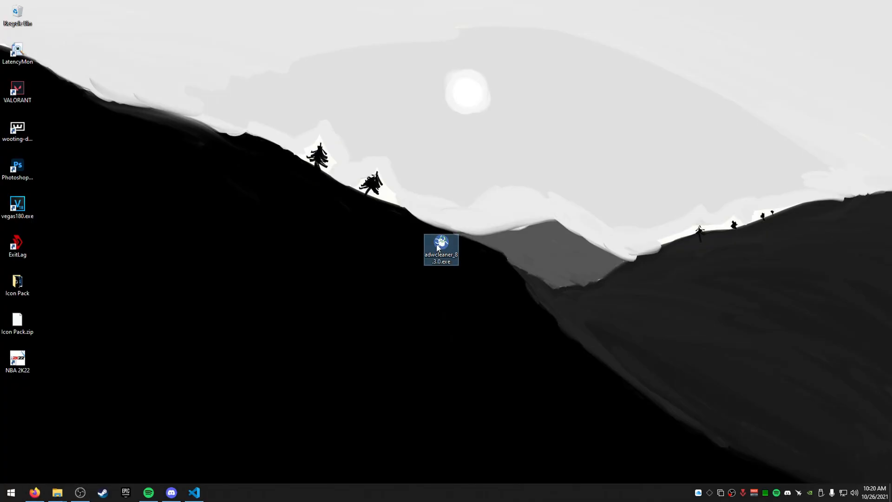
Launch adwcleaner from the desktop and run Scan Now, finding nothing in 31,984 objects
double_click(441, 249)
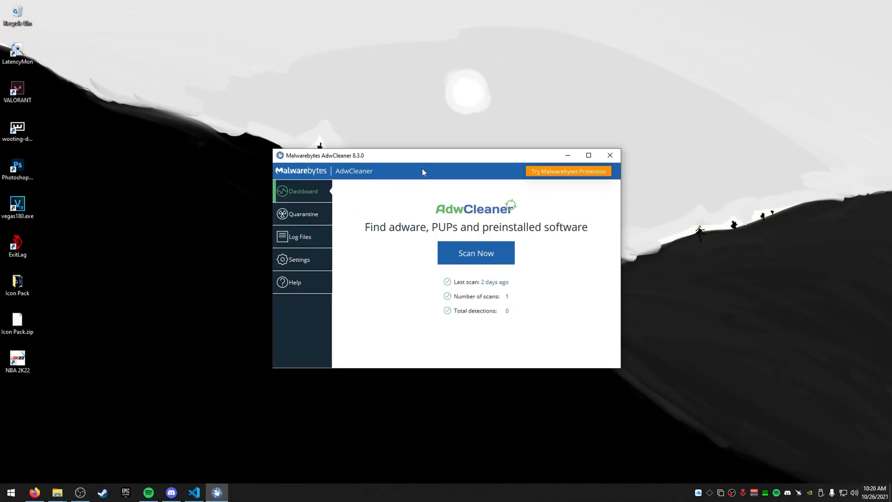
mouse_move(461, 194)
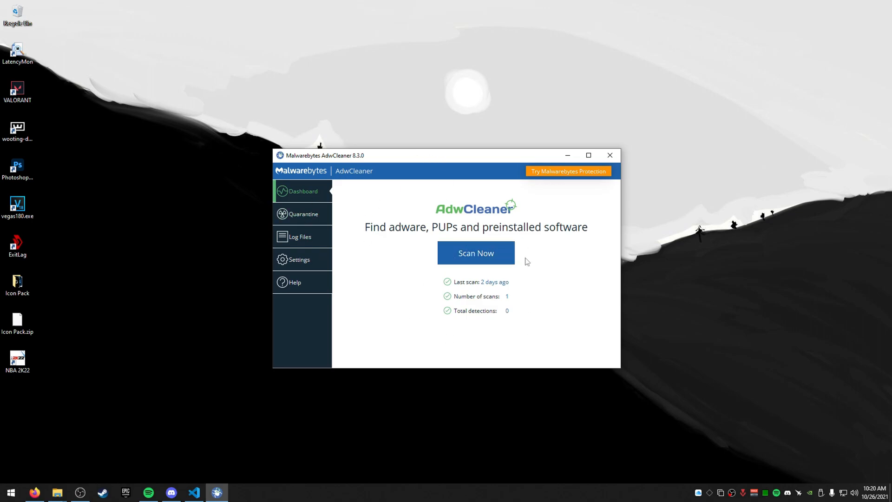
click(476, 253)
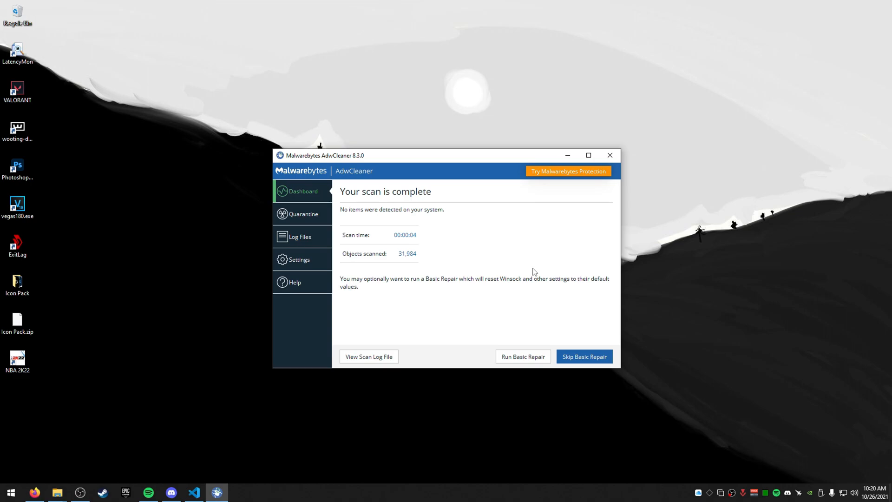
mouse_move(499, 369)
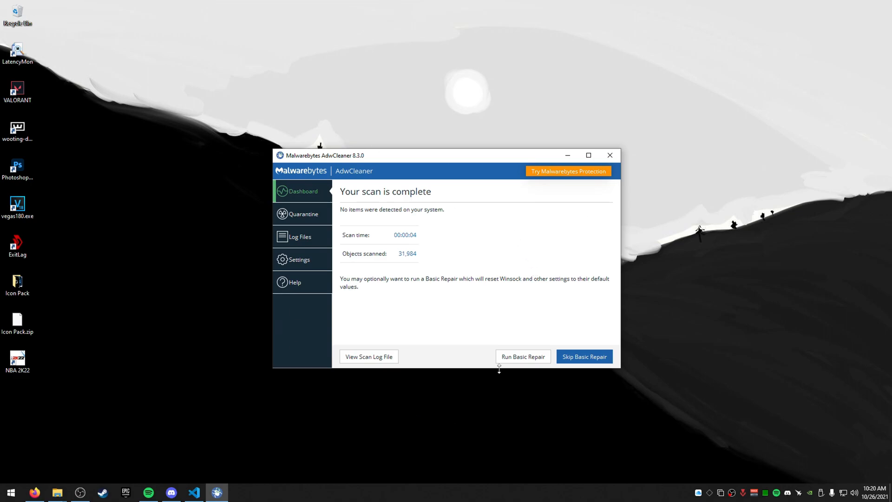
mouse_move(486, 324)
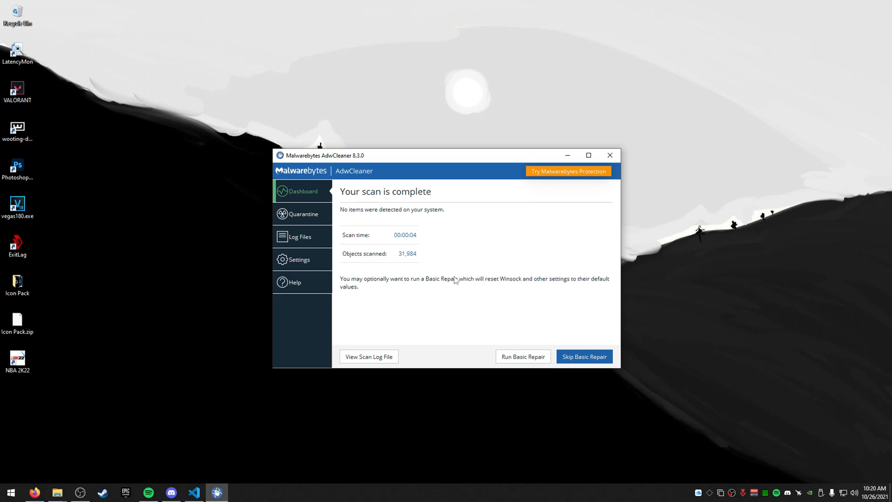
mouse_move(529, 293)
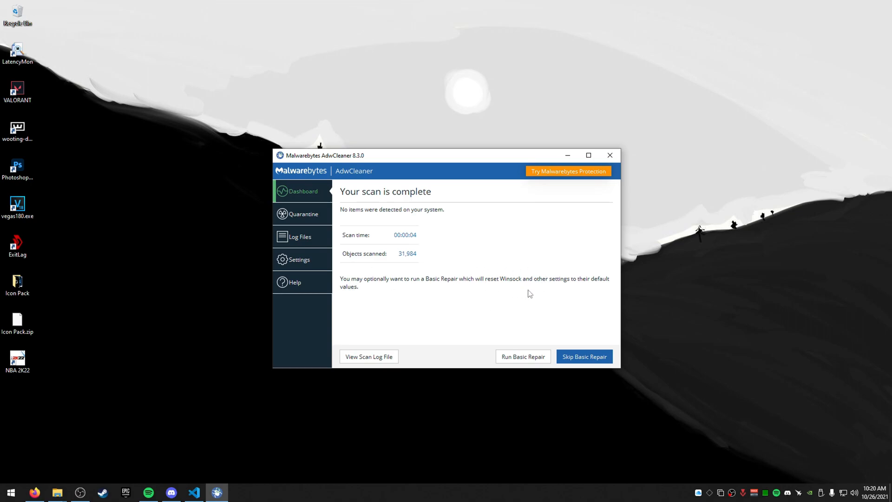
View the Quarantine and Help pages, return to Dashboard, then close AdwCleaner
click(304, 214)
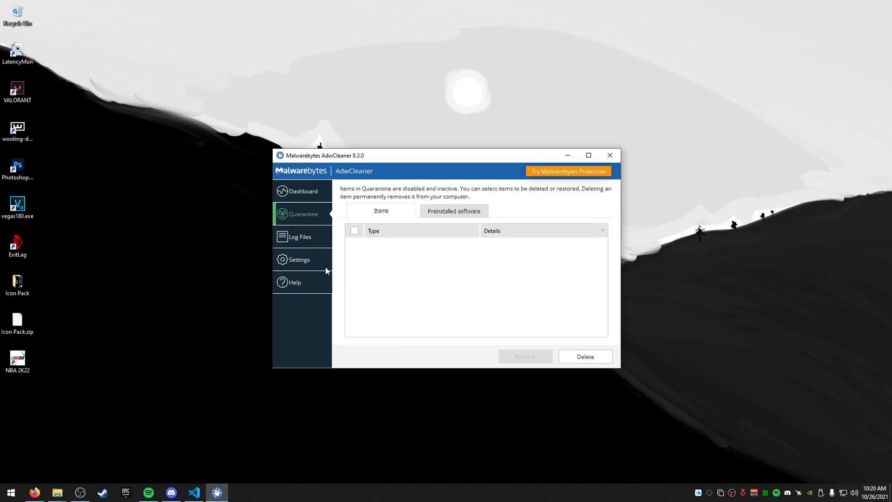
click(295, 282)
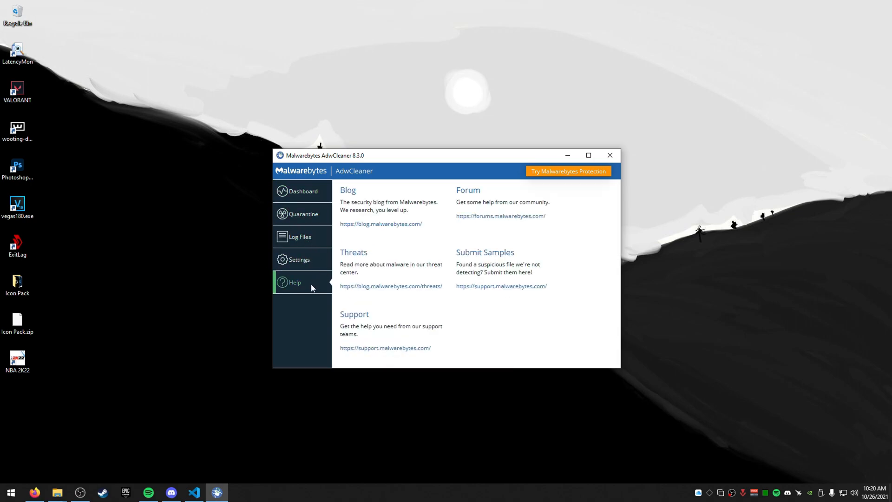
click(303, 192)
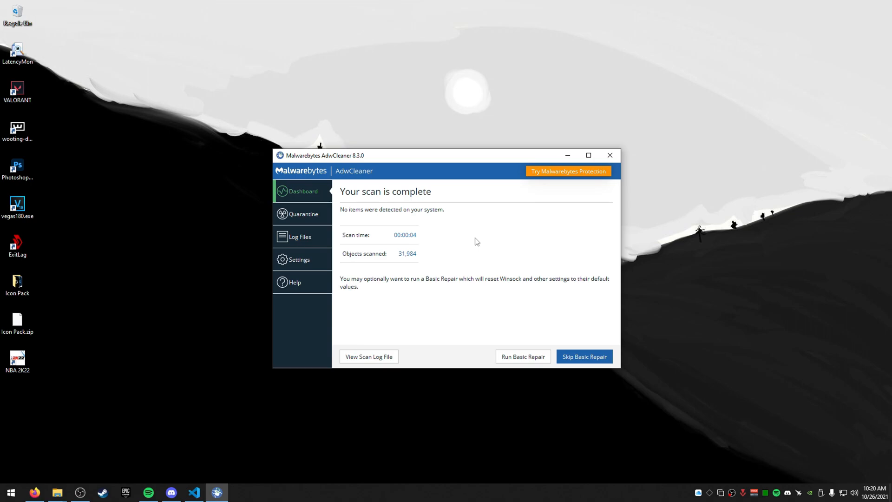
mouse_move(293, 182)
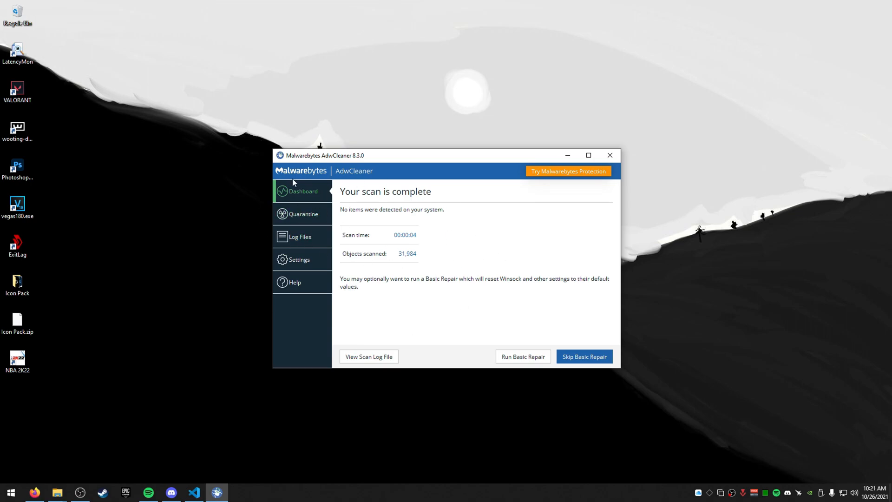
mouse_move(429, 206)
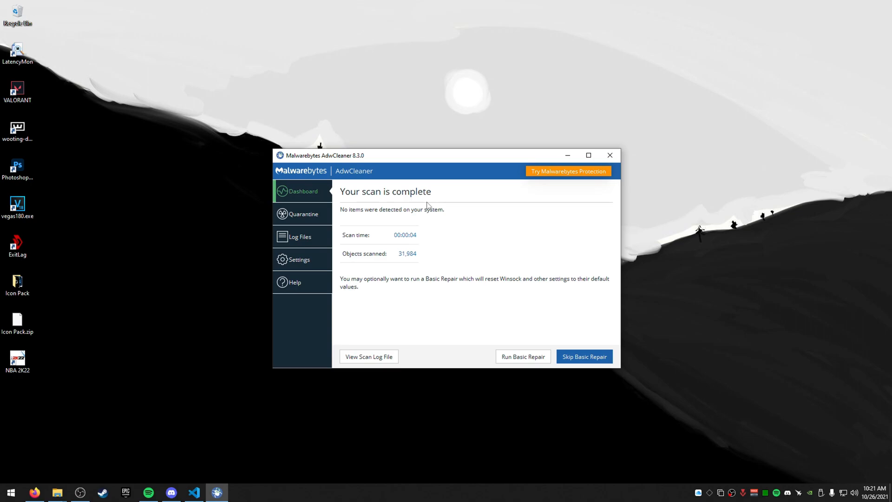
mouse_move(291, 183)
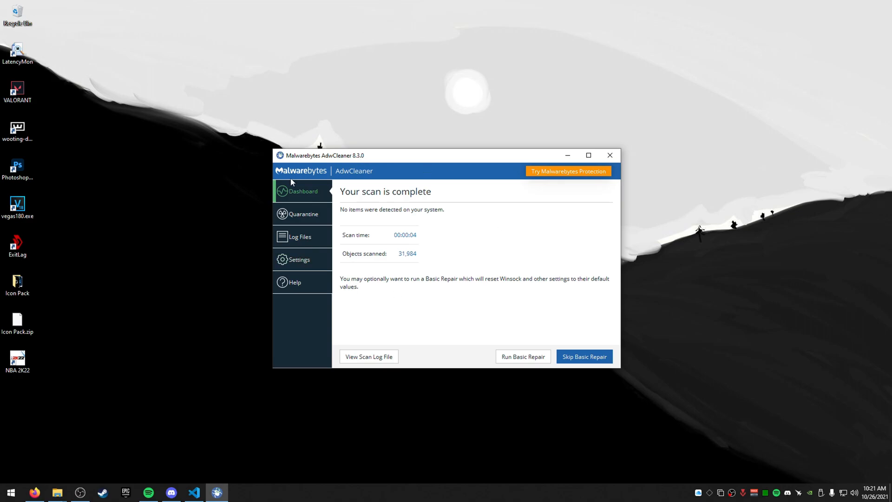
mouse_move(215, 128)
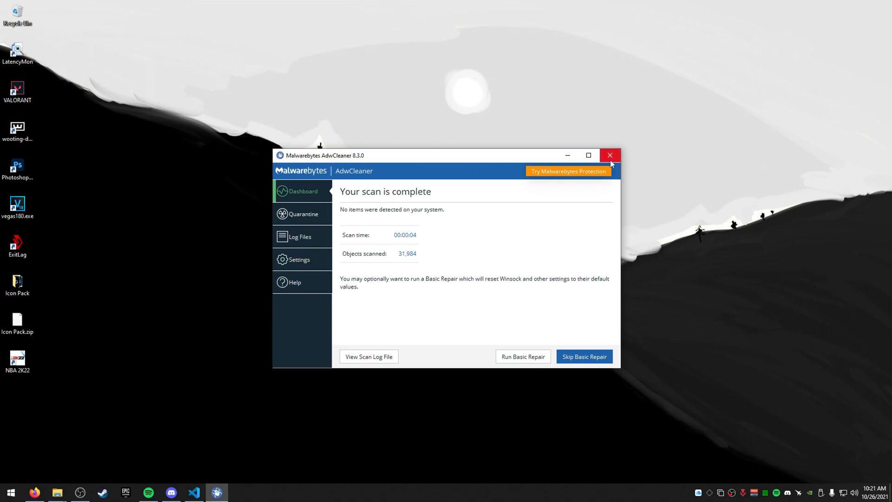
click(610, 155)
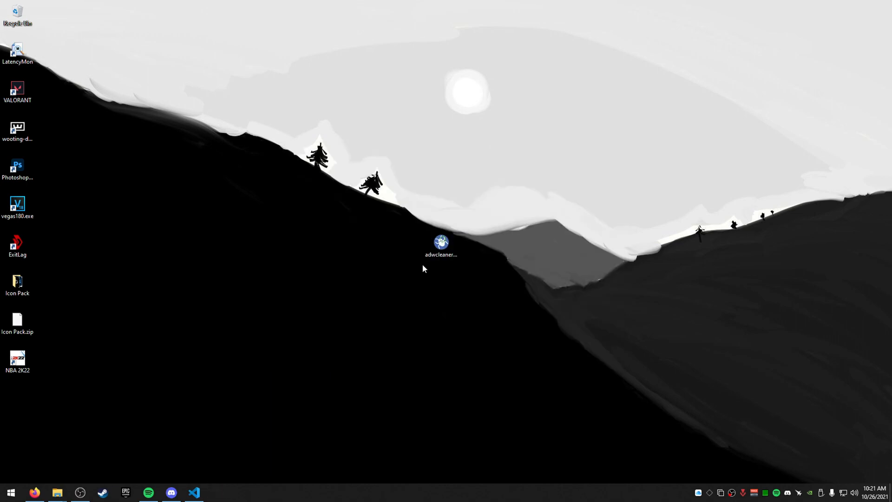
mouse_move(473, 249)
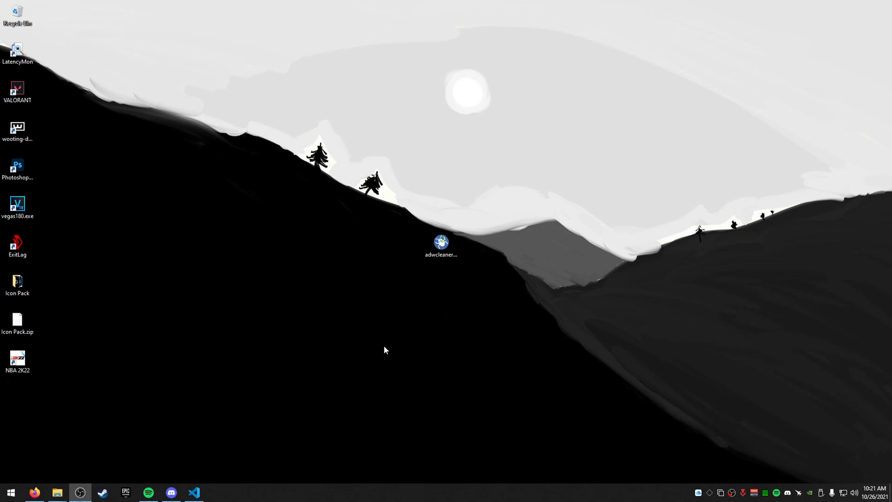
mouse_move(825, 273)
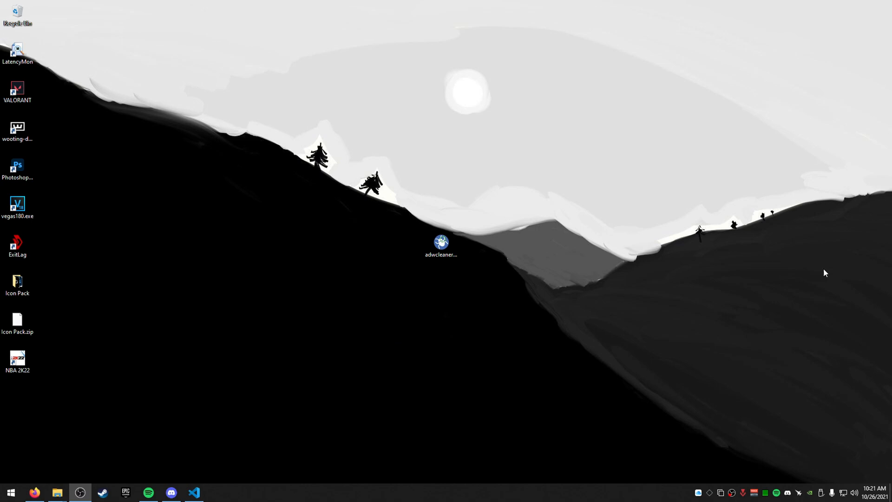